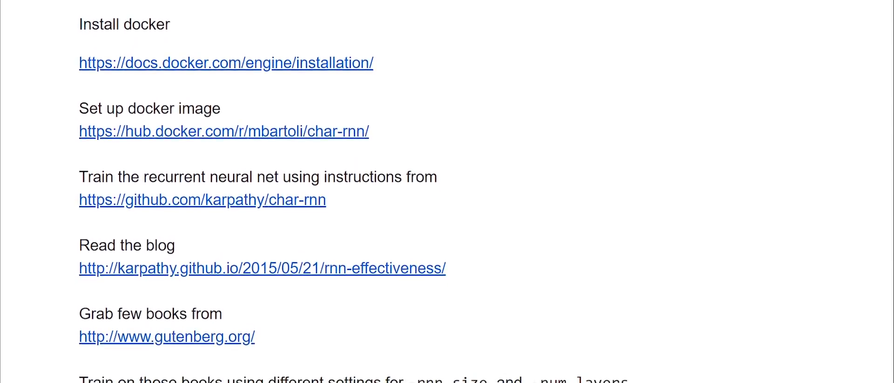
# Scroll the RNN effectiveness post through the RNN explanation down to the Shakespeare samples.
pyautogui.scroll(-3)
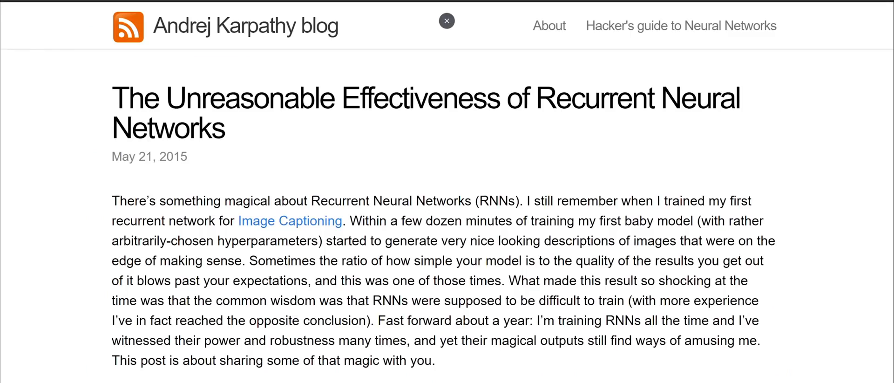
pyautogui.scroll(-3)
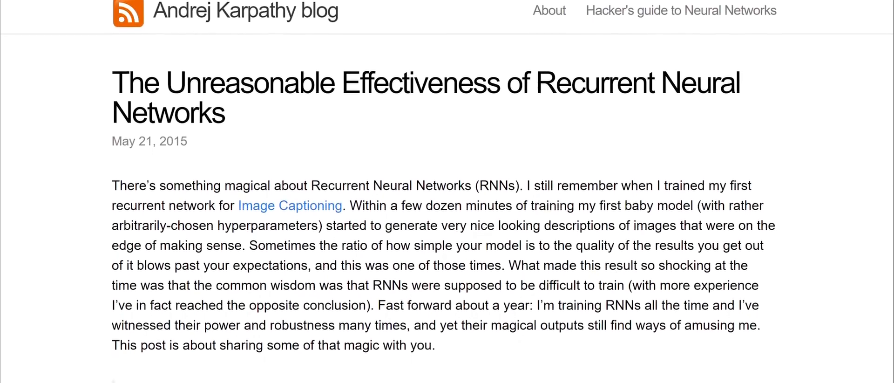
pyautogui.scroll(-3)
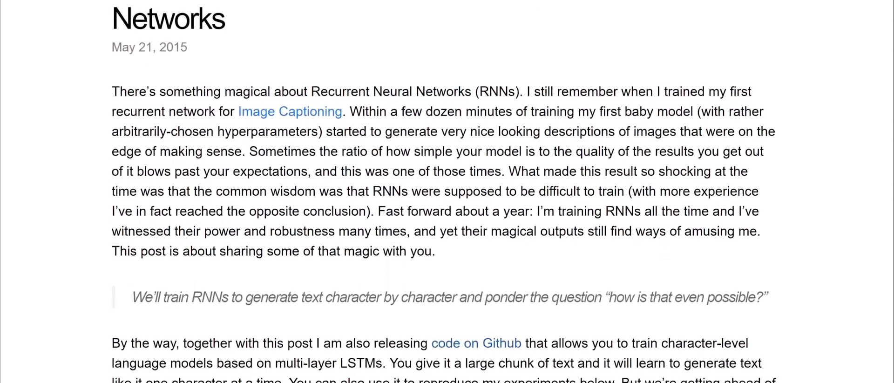
pyautogui.scroll(-3)
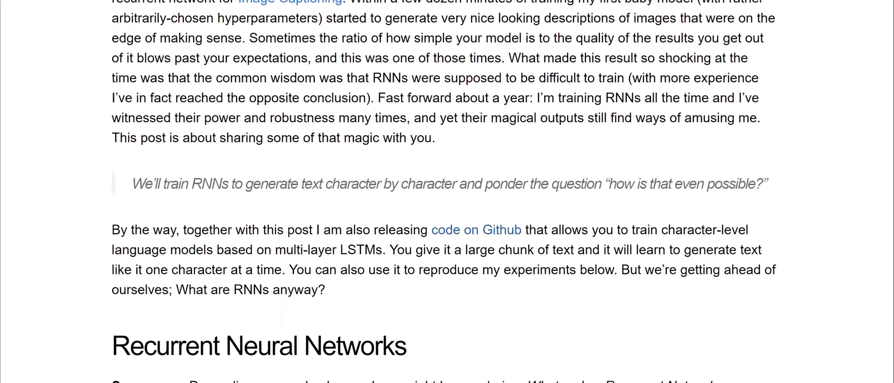
pyautogui.scroll(-3)
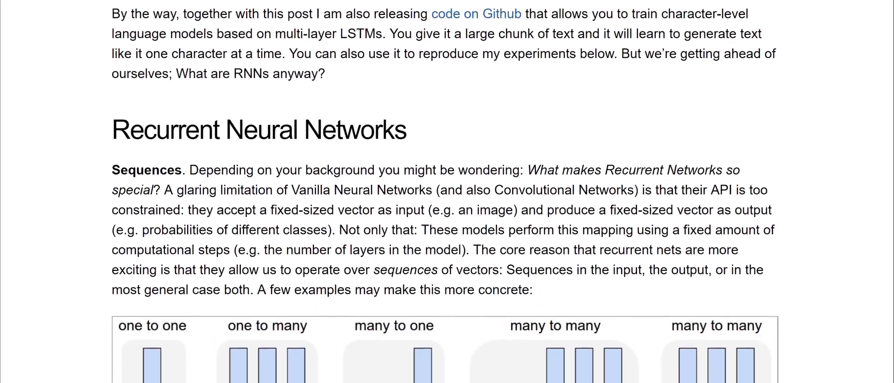
pyautogui.scroll(-3)
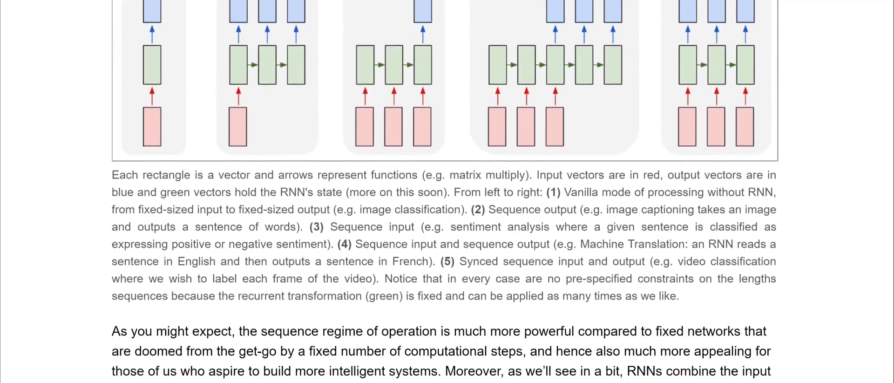
pyautogui.scroll(-3)
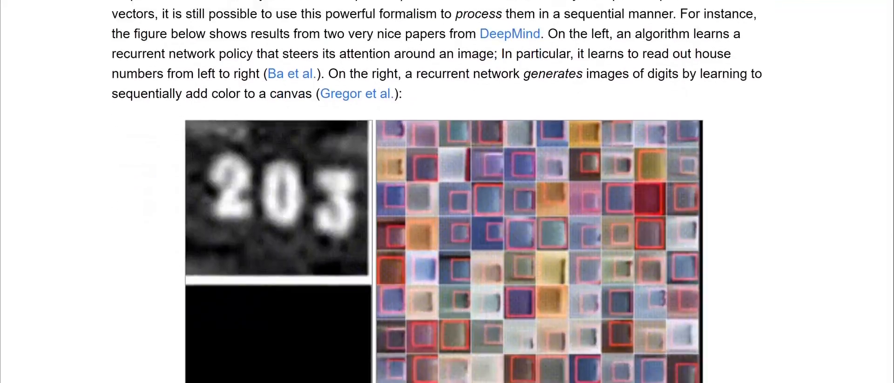
pyautogui.scroll(-3)
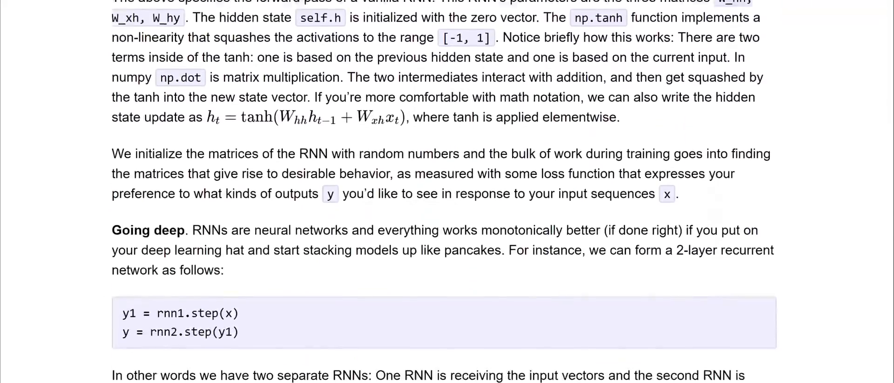
pyautogui.scroll(-3)
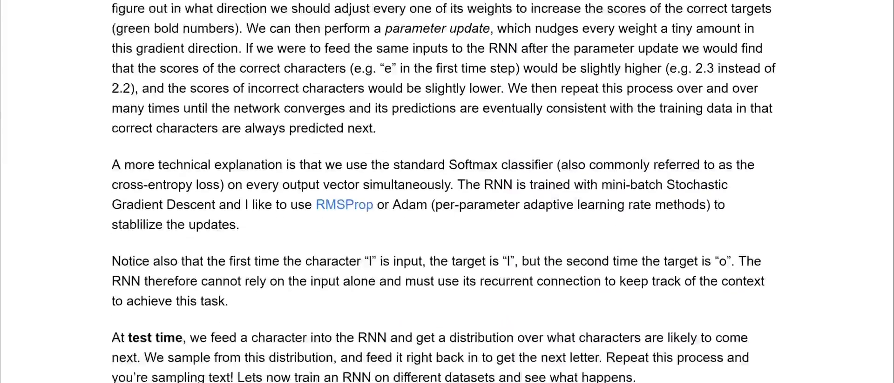
pyautogui.scroll(-3)
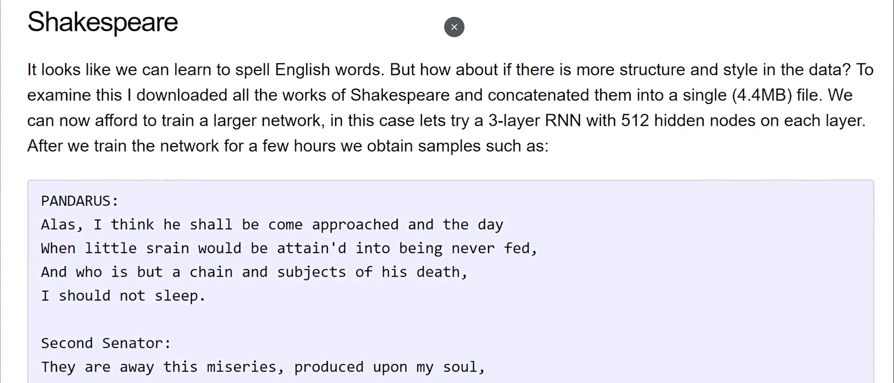
pyautogui.scroll(-3)
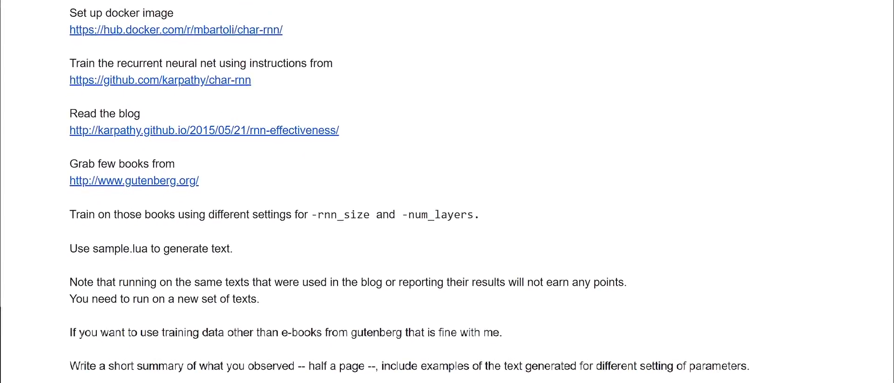
pyautogui.scroll(-3)
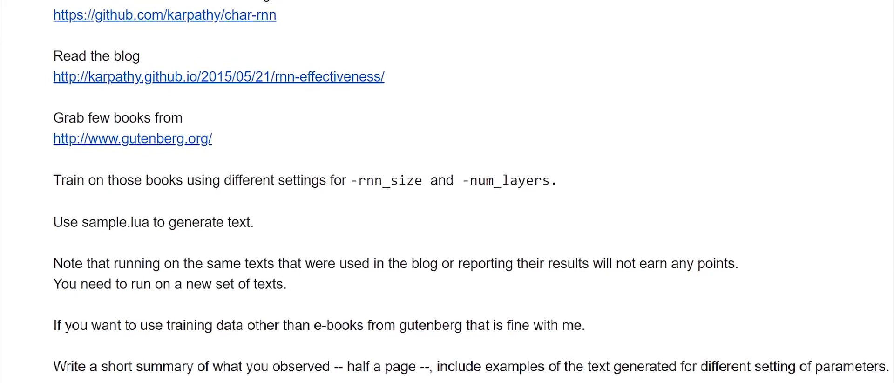
pyautogui.scroll(-3)
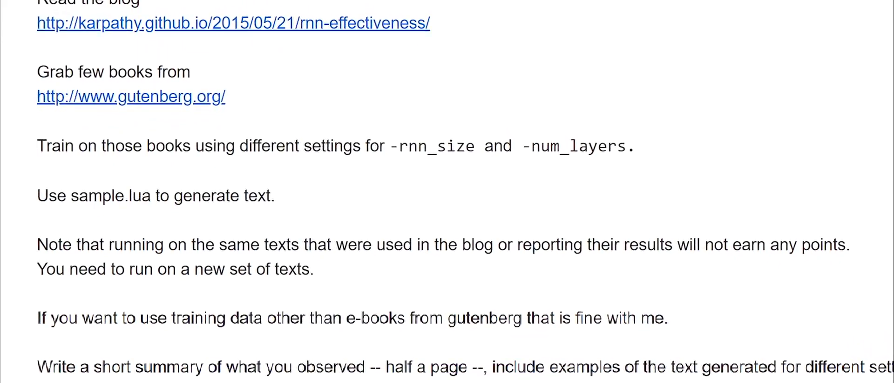
pyautogui.scroll(-3)
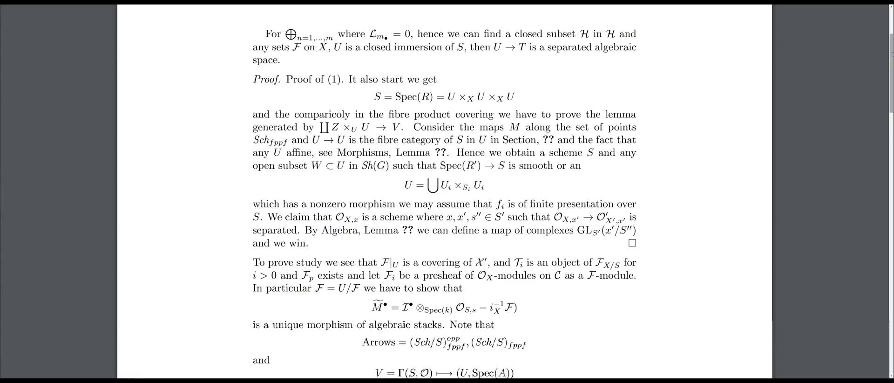
# Scroll through the Linux source code section showing the LSTM-generated C code block.
pyautogui.scroll(-3)
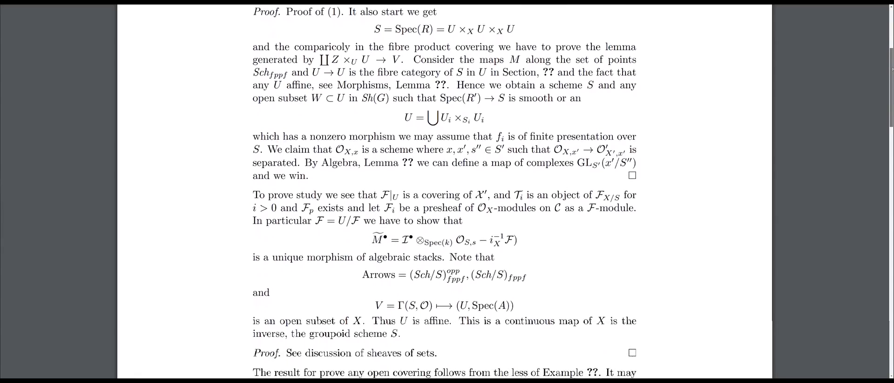
pyautogui.scroll(-3)
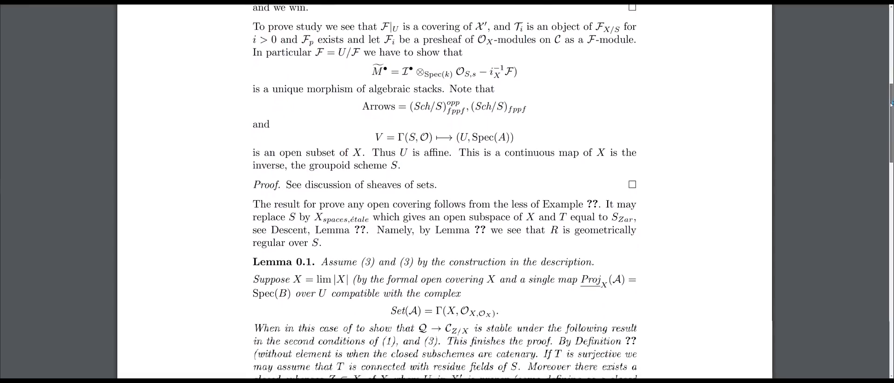
pyautogui.scroll(-3)
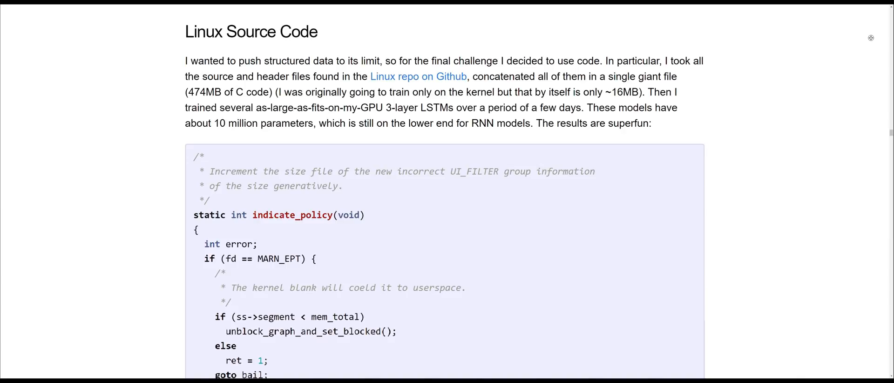
pyautogui.scroll(-3)
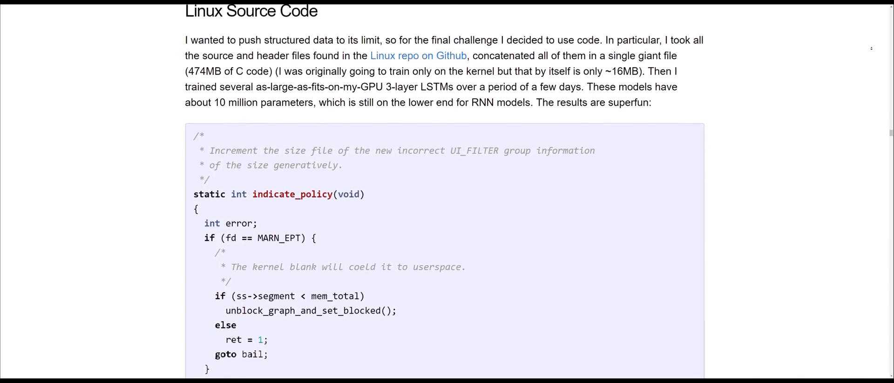
pyautogui.scroll(-3)
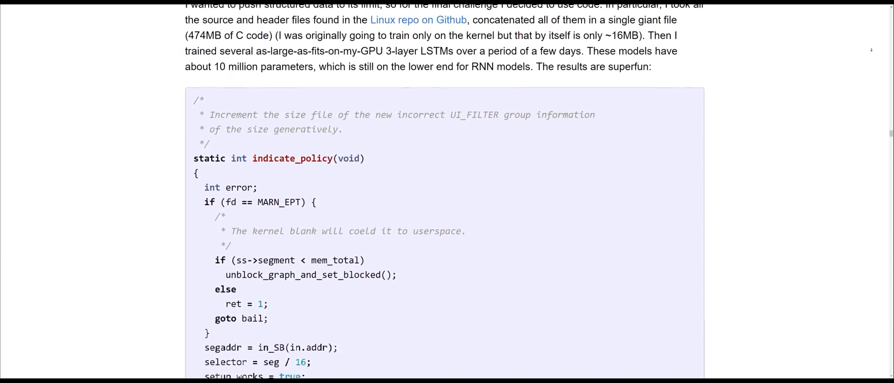
pyautogui.scroll(-3)
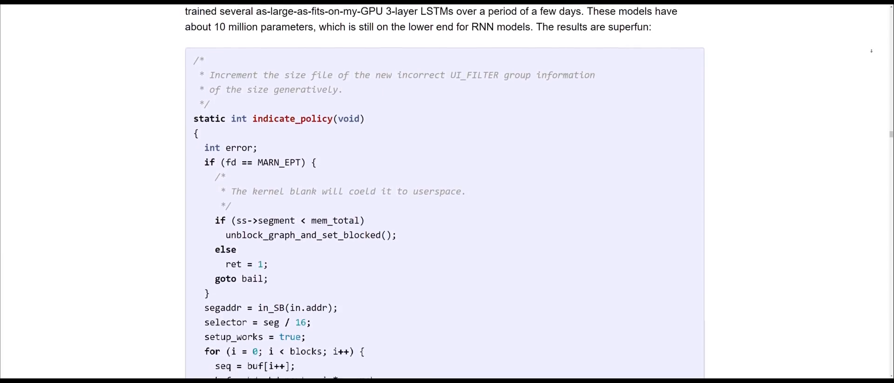
pyautogui.scroll(-3)
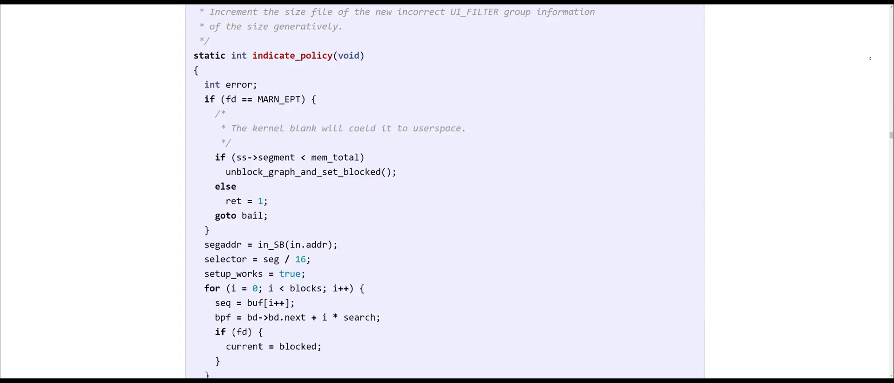
pyautogui.scroll(-3)
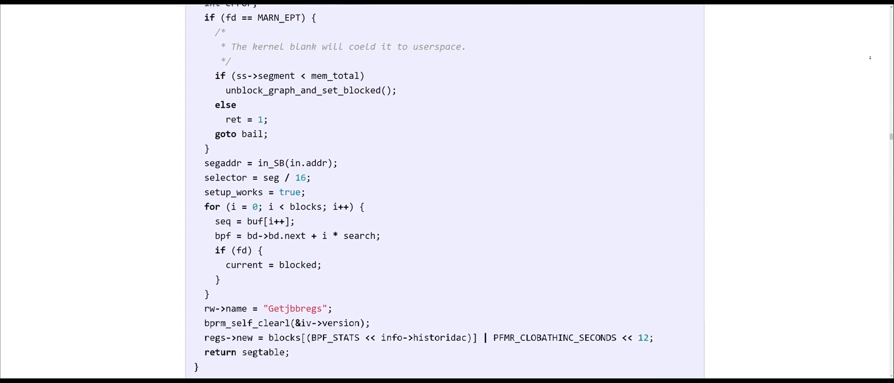
pyautogui.scroll(-3)
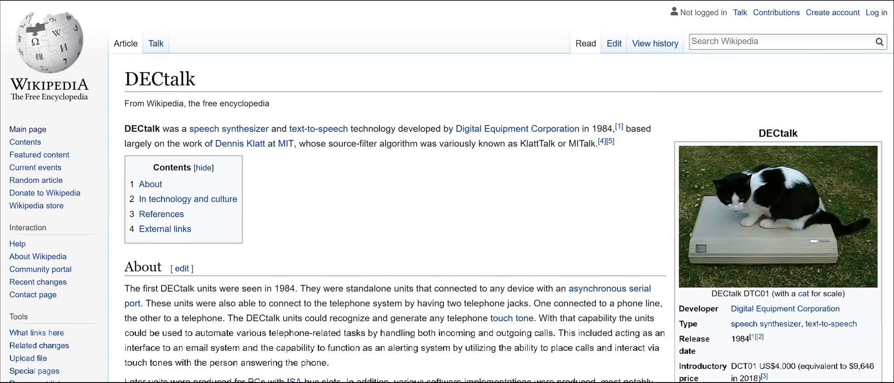
# Scroll the DECtalk Wikipedia article past About to the In technology and culture section.
pyautogui.scroll(-3)
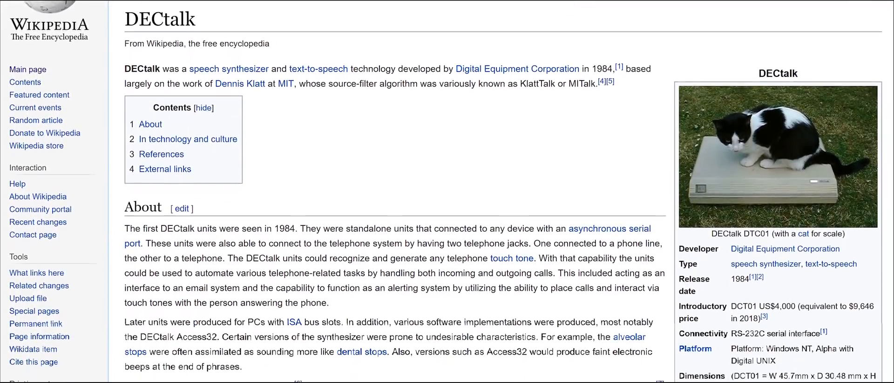
pyautogui.scroll(-3)
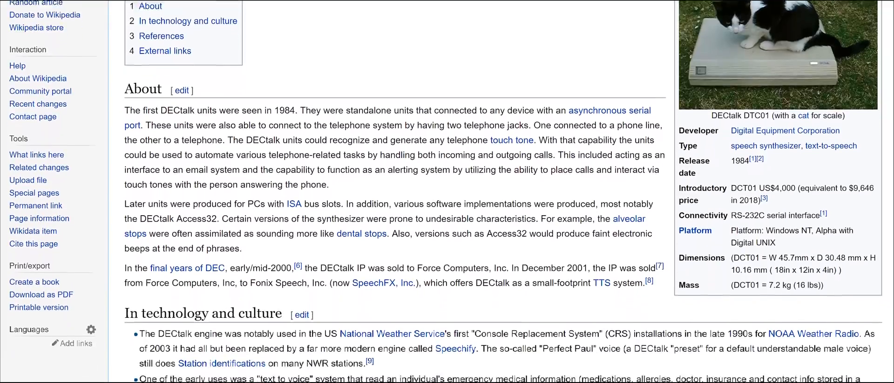
pyautogui.scroll(-3)
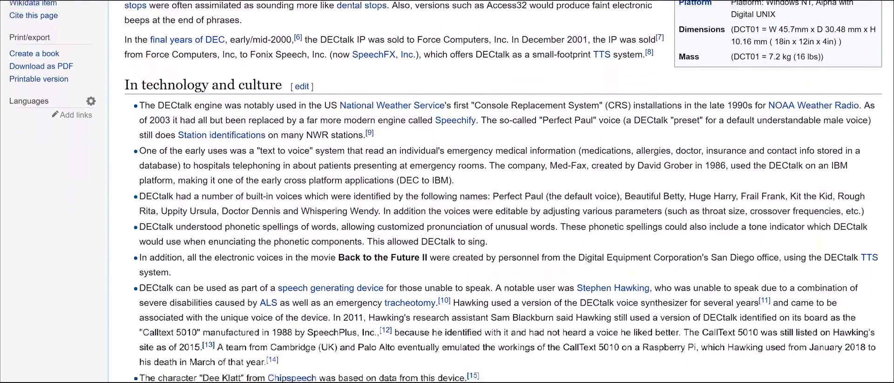
pyautogui.scroll(-3)
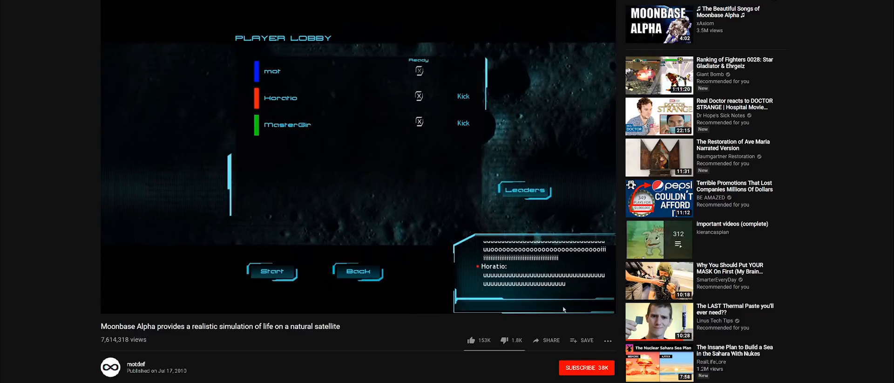
# Start the Moonbase Alpha video in the YouTube player.
pyautogui.click(272, 272)
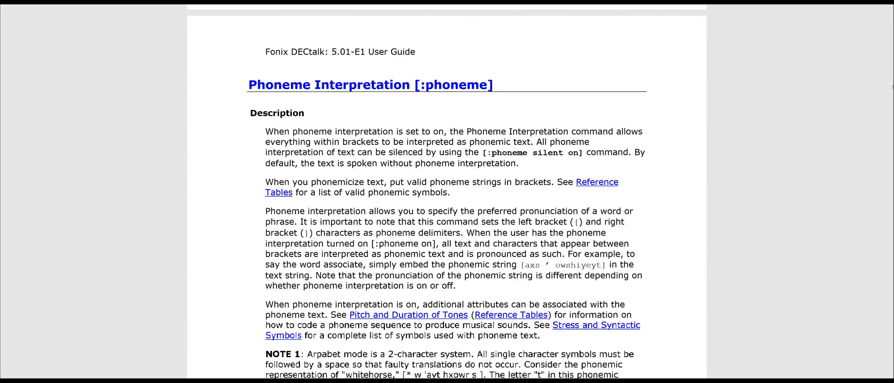
# Scroll the Fonix Phoneme Interpretation section, then the DECtalk Singing page's Happy Birthday code and note syntax.
pyautogui.scroll(-3)
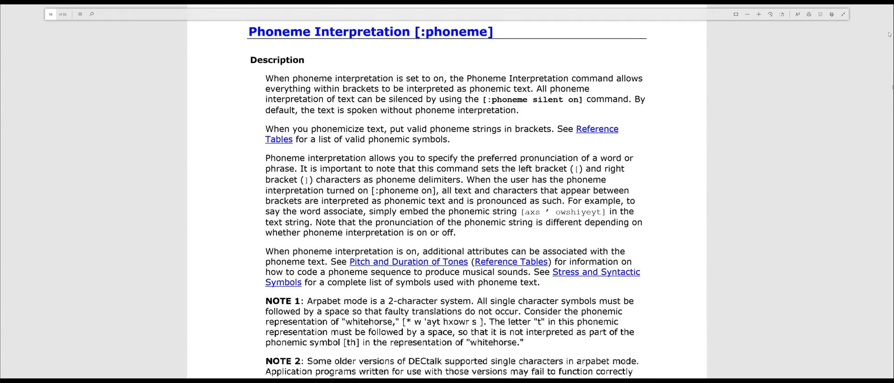
pyautogui.scroll(-3)
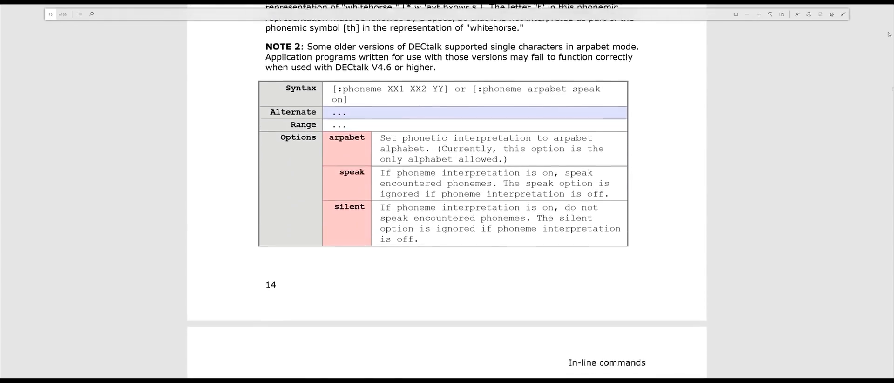
pyautogui.scroll(-3)
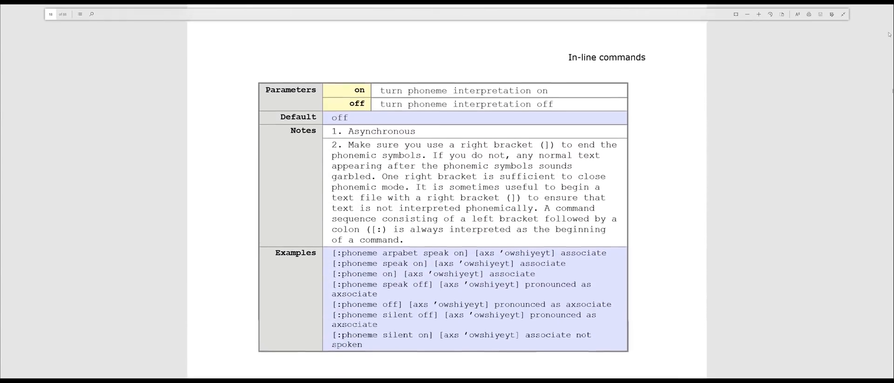
pyautogui.scroll(-3)
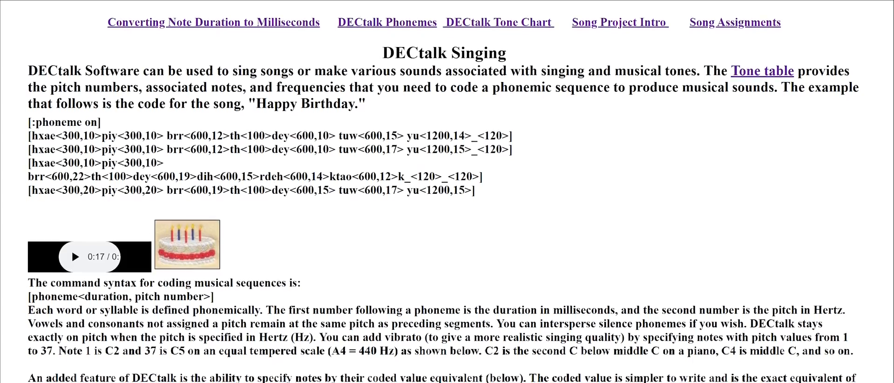
pyautogui.scroll(-3)
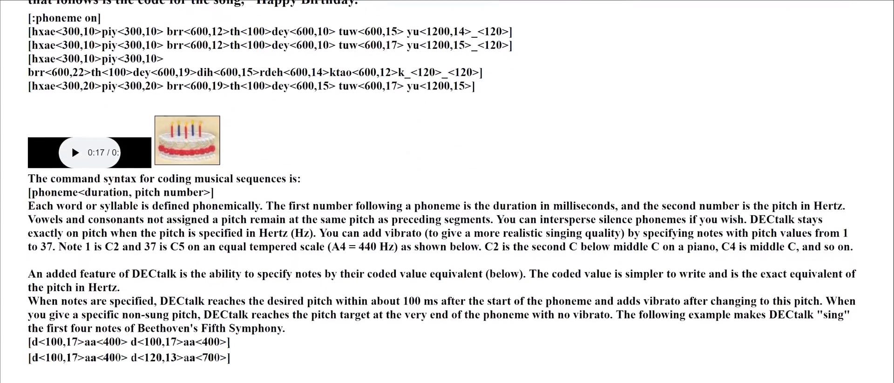
pyautogui.scroll(-3)
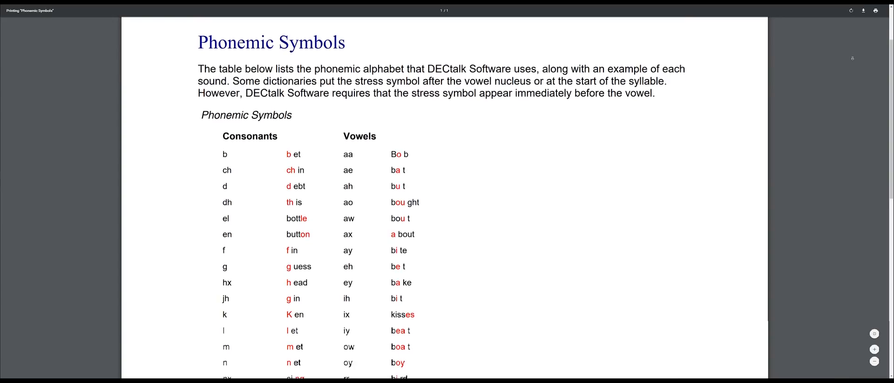
# Scroll the Phonemic Symbols table through consonants and vowels down to the allophones.
pyautogui.scroll(-3)
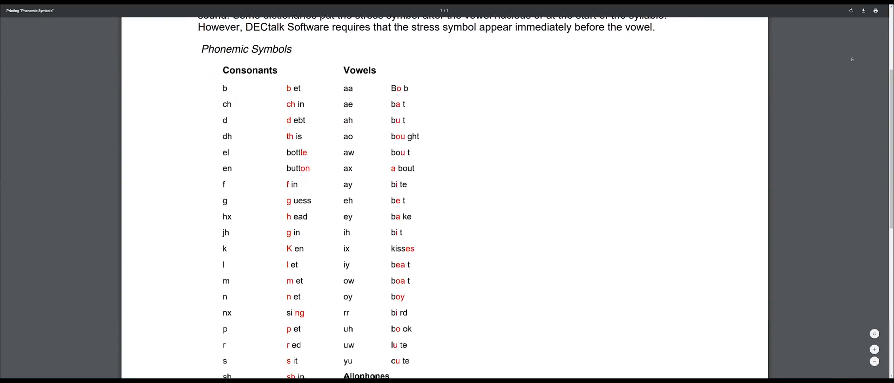
pyautogui.scroll(-3)
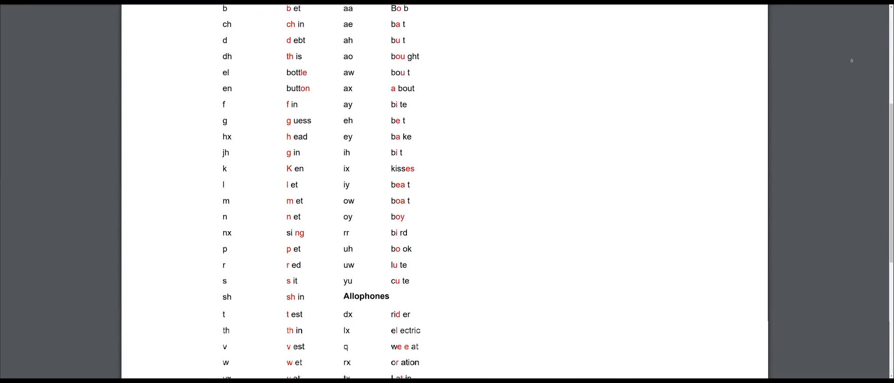
pyautogui.scroll(-3)
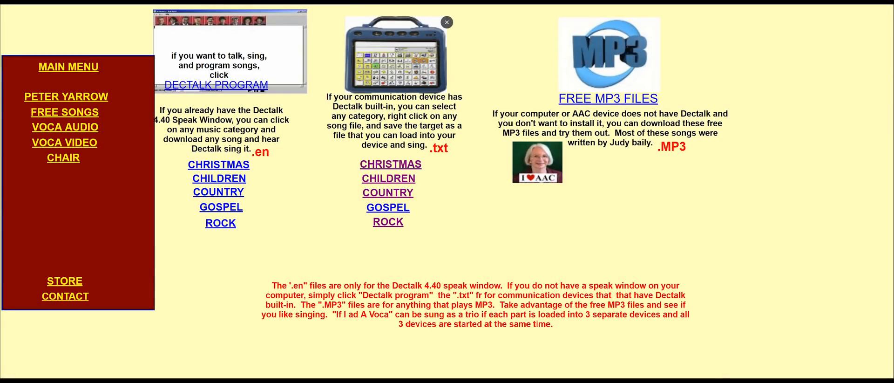
# Open the GOSPEL .txt song folder and scroll the Index of /device/GOSPEL listing.
pyautogui.click(387, 206)
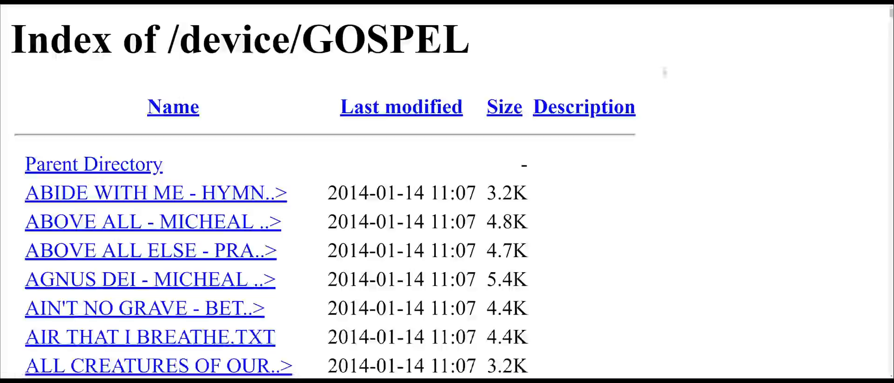
pyautogui.scroll(-3)
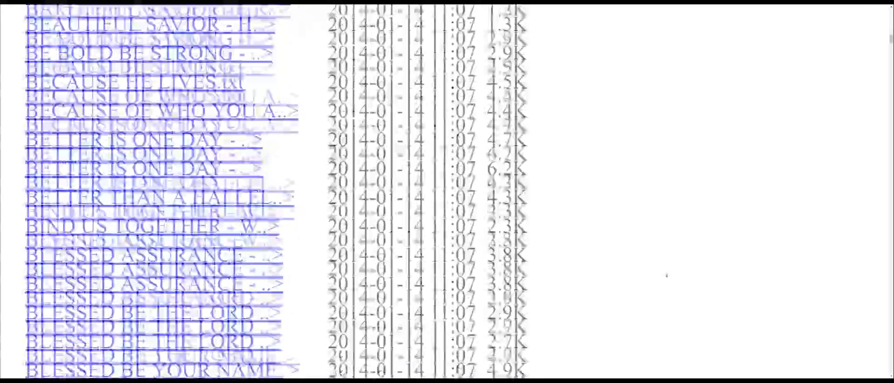